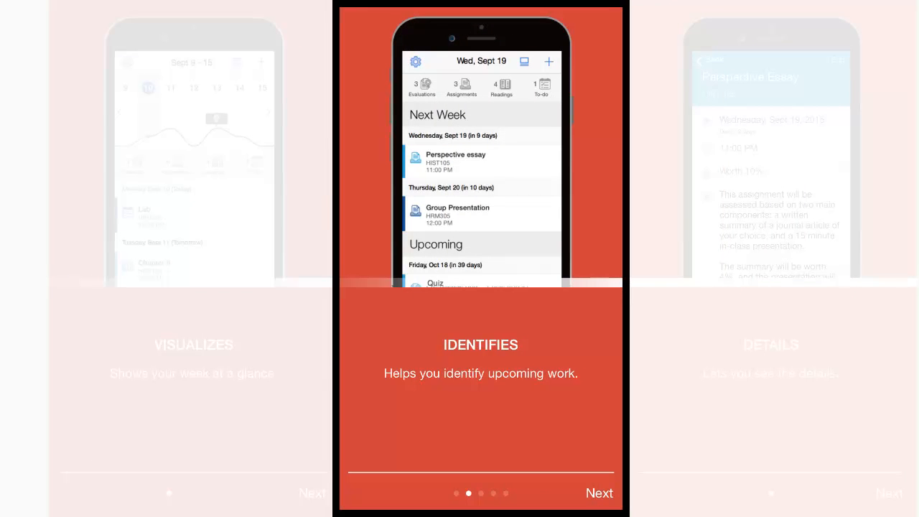
# Step: Advance through Pulse onboarding and allow location access so nearby schools can be listed
pyautogui.click(598, 493)
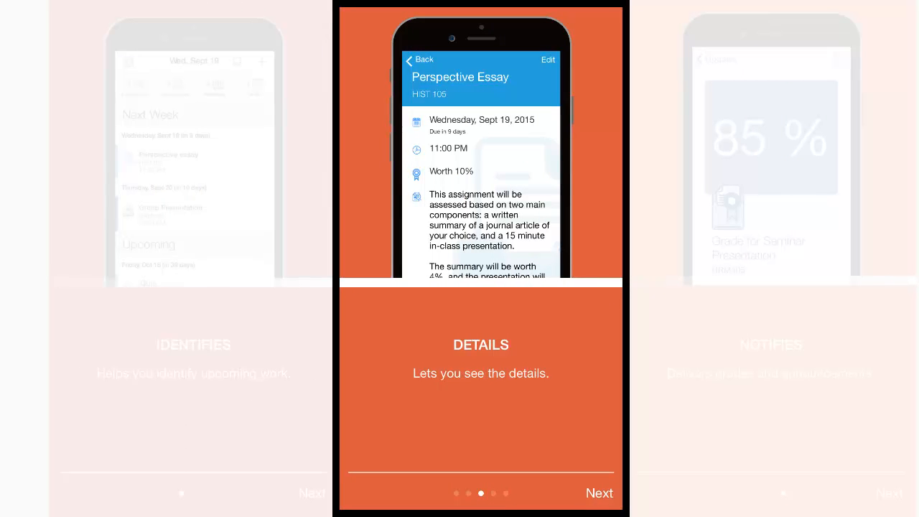
pyautogui.click(598, 492)
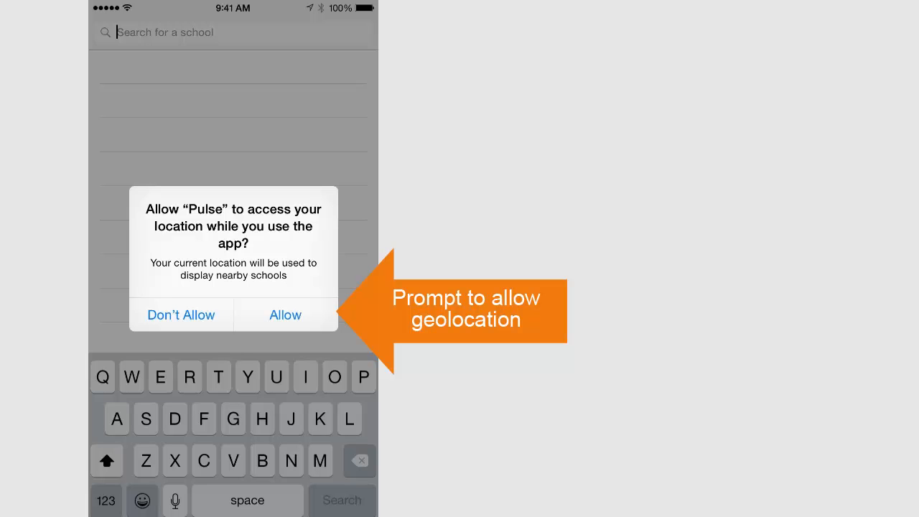
pyautogui.click(284, 314)
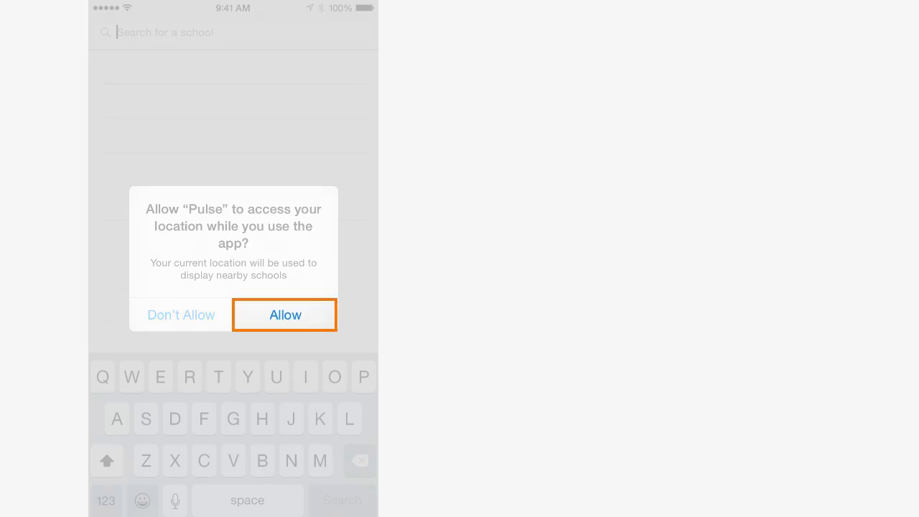
pyautogui.click(284, 315)
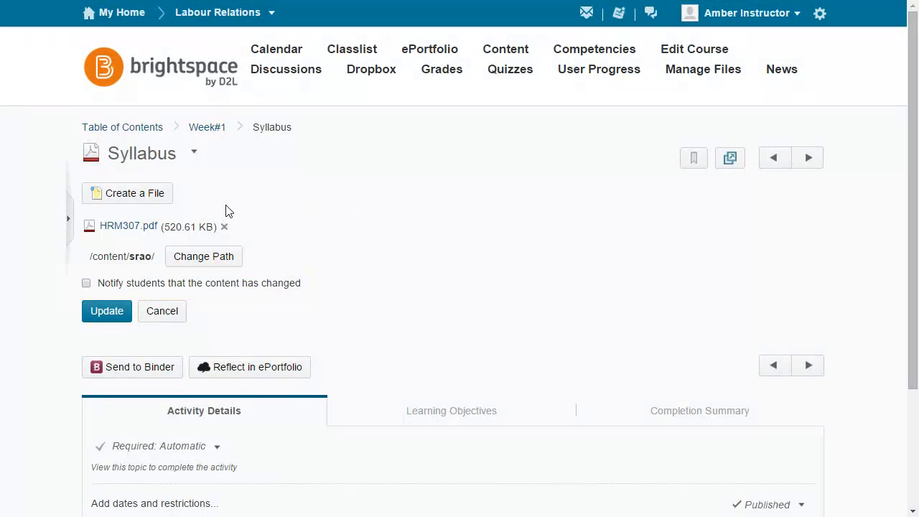
# Step: Show the Syllabus topic's edit view with HRM307.pdf, Change Path and Update options
pyautogui.click(86, 282)
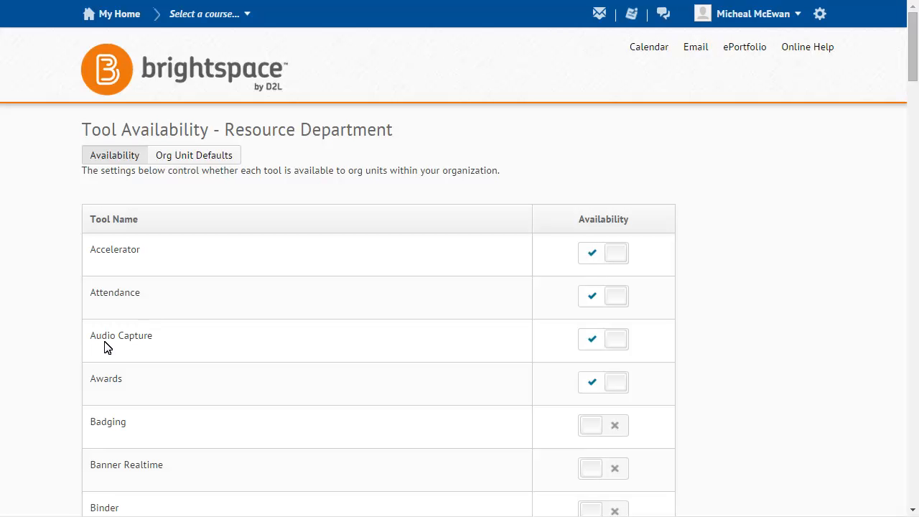
pyautogui.moveTo(910, 158)
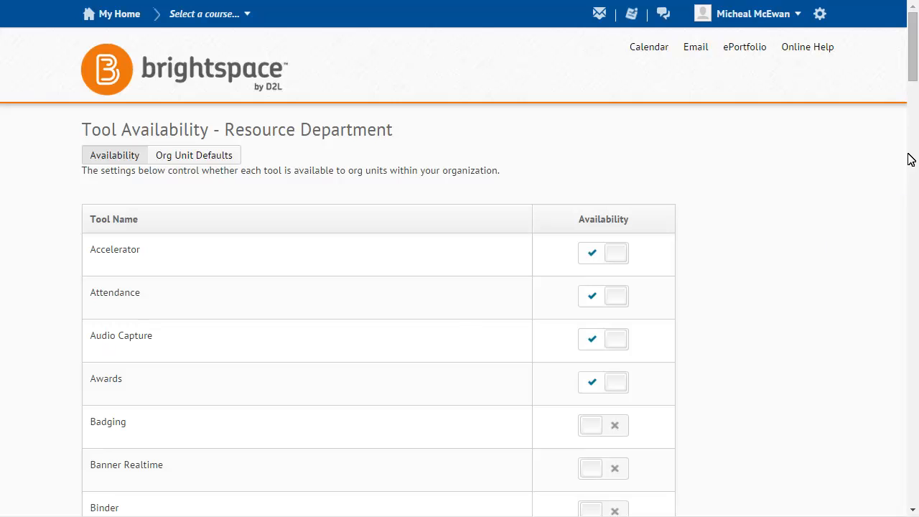
# Step: Locate Brightspace Feed in the Tool Availability list and change its availability for org units
pyautogui.scroll(-3)
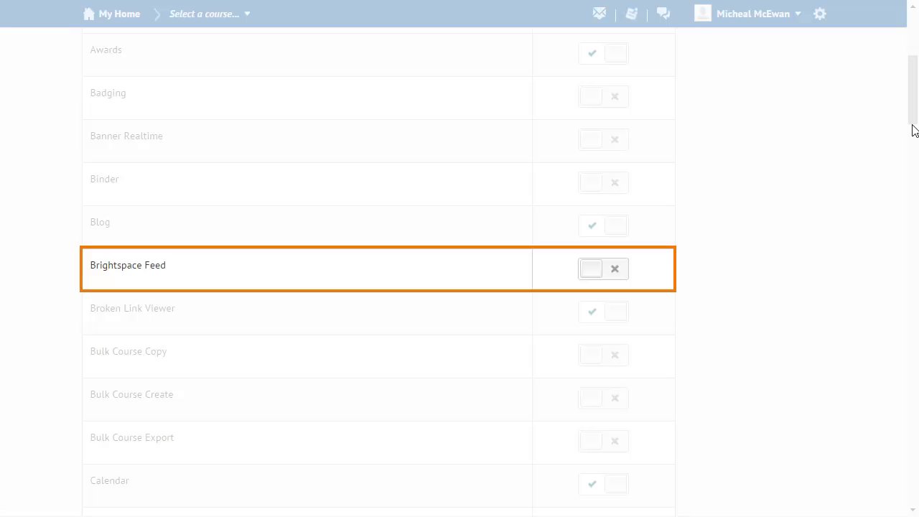
pyautogui.click(591, 268)
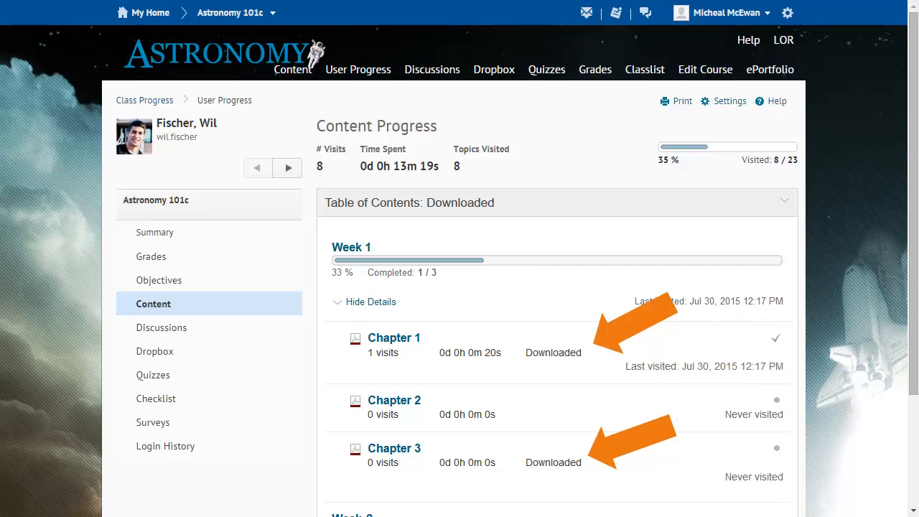
# Step: Expand Week 1 details to show Chapter 1 and Chapter 3 marked Downloaded
pyautogui.click(171, 452)
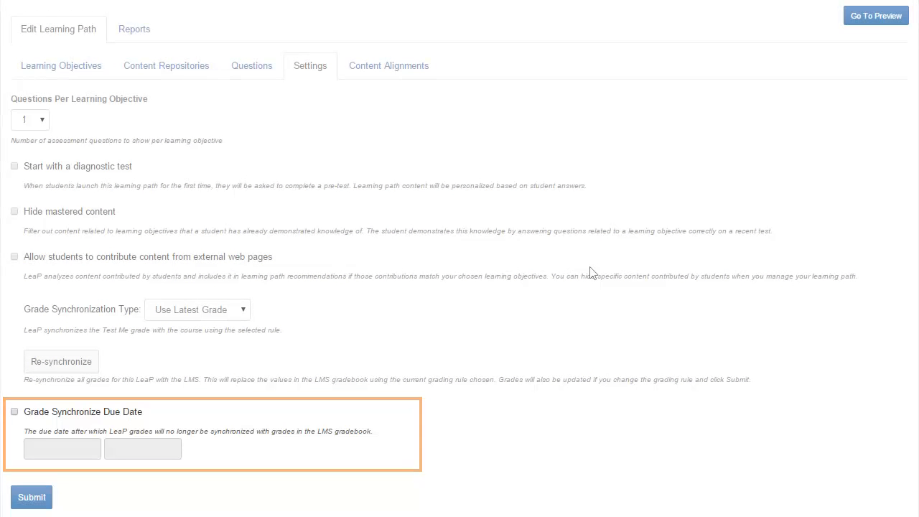
# Step: Enable Grade Synchronize Due Date at 09/25/2015, 12:02 PM and submit the settings
pyautogui.click(15, 405)
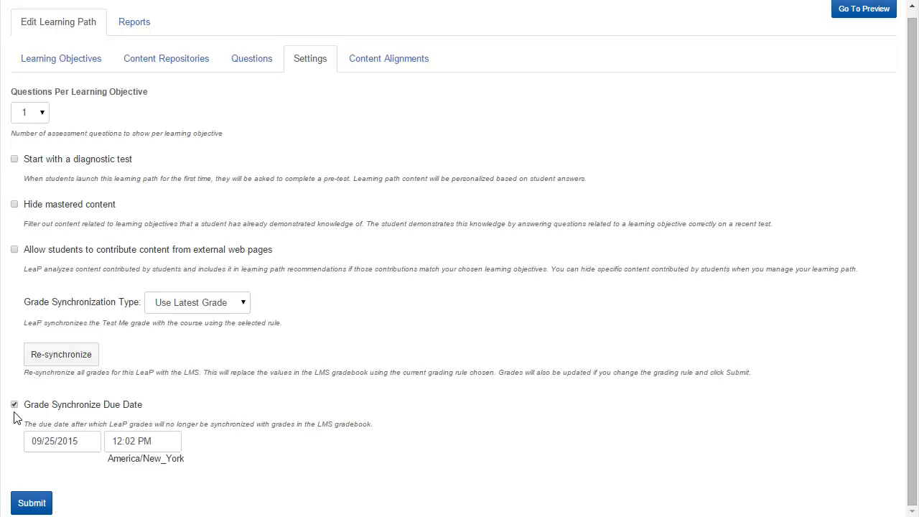
pyautogui.click(862, 9)
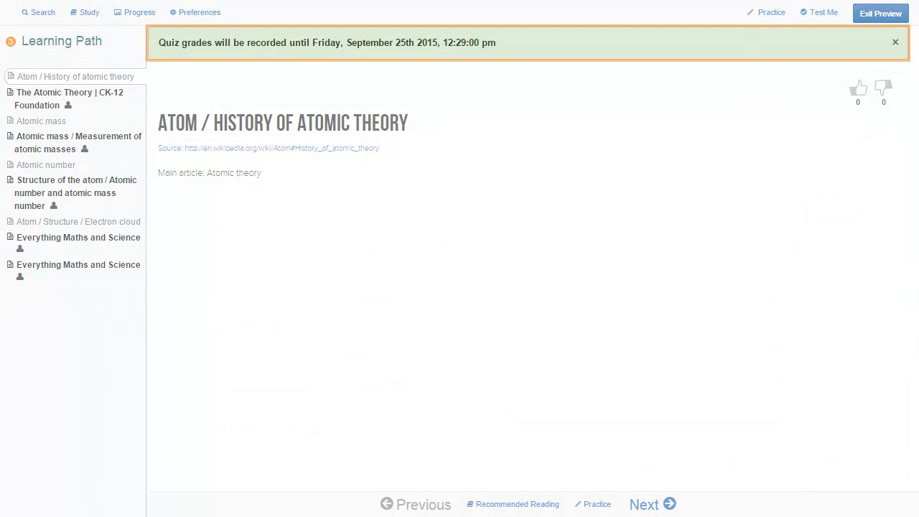